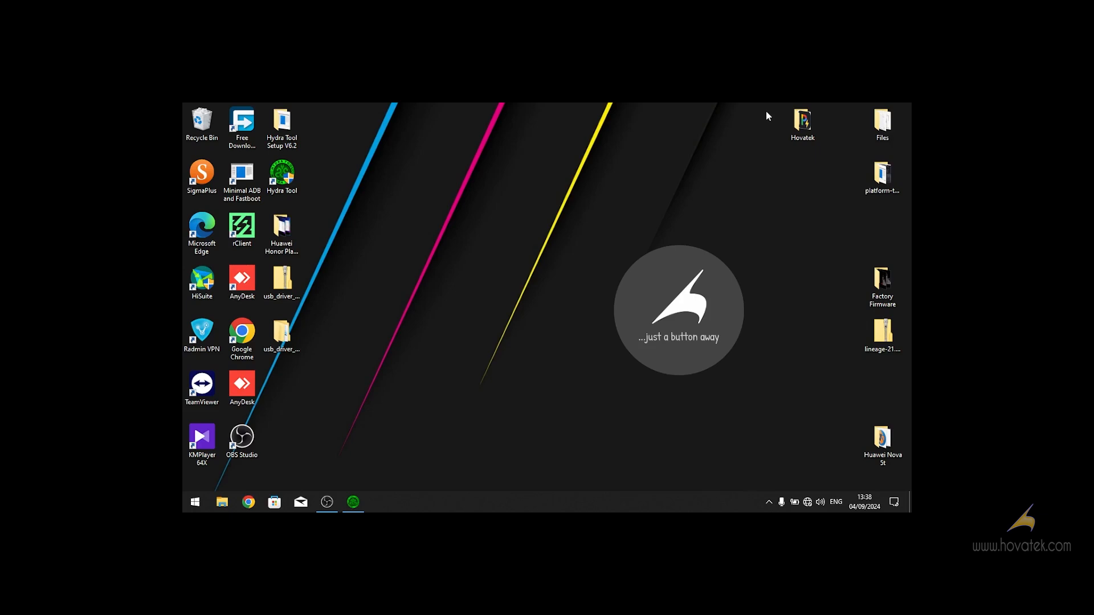
pyautogui.moveTo(610, 376)
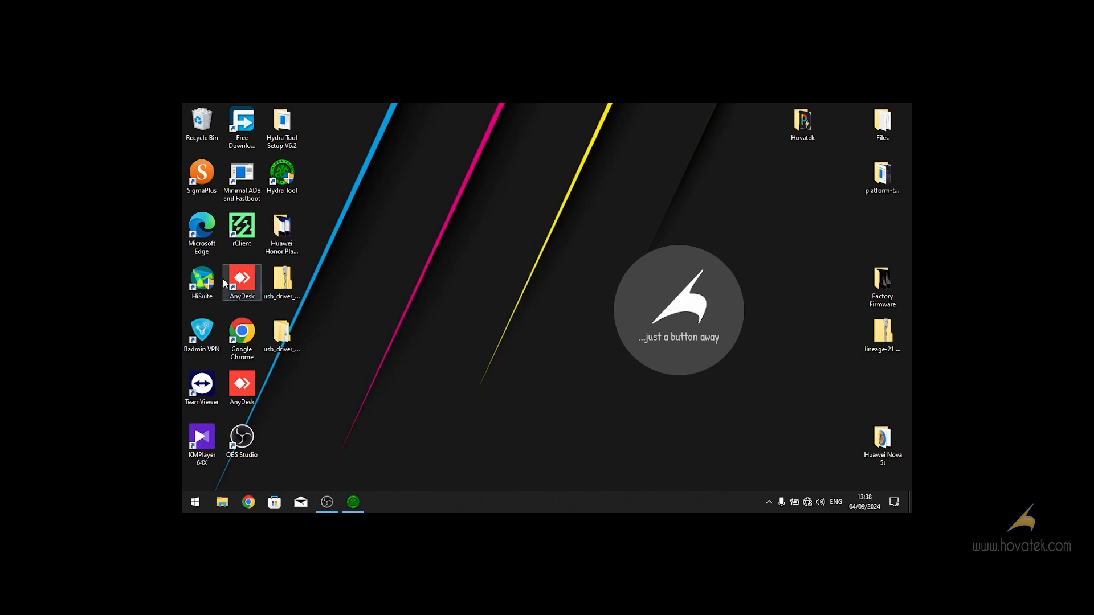
# Launch Huawei HiSuite from its desktop shortcut via the right-click Open option
pyautogui.click(202, 279)
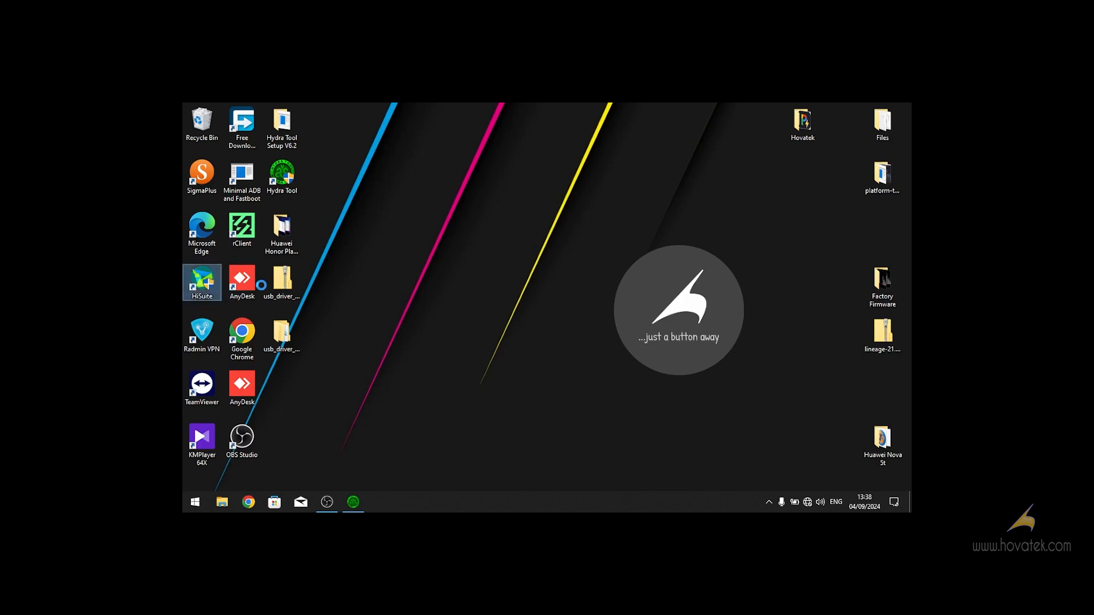
pyautogui.rightClick(201, 283)
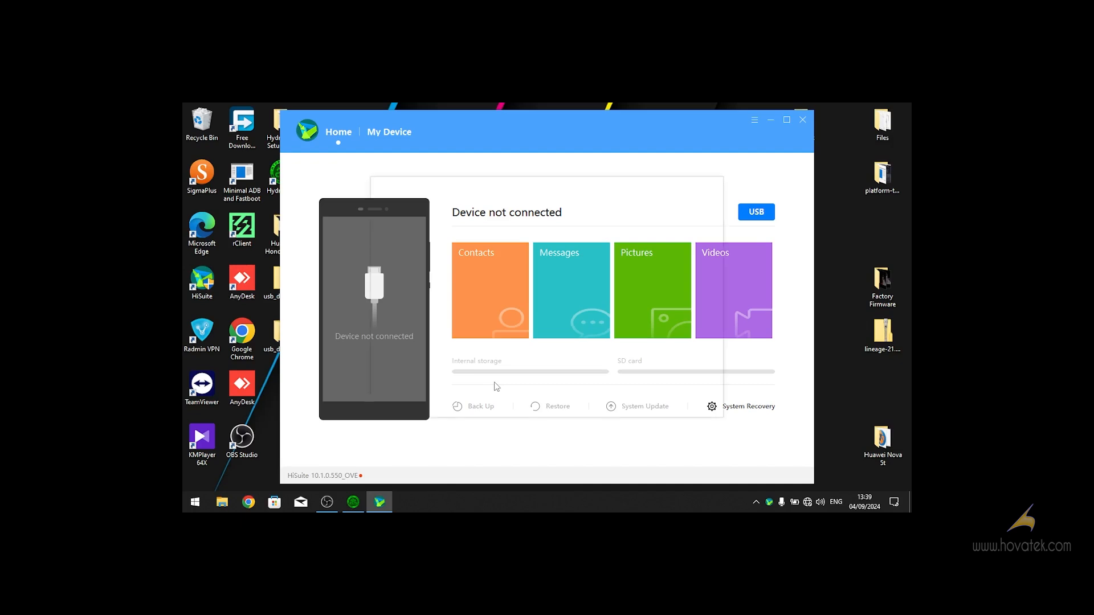
# Start a USB connection so the Connect to Device prompt asks for the phone's code
pyautogui.click(755, 212)
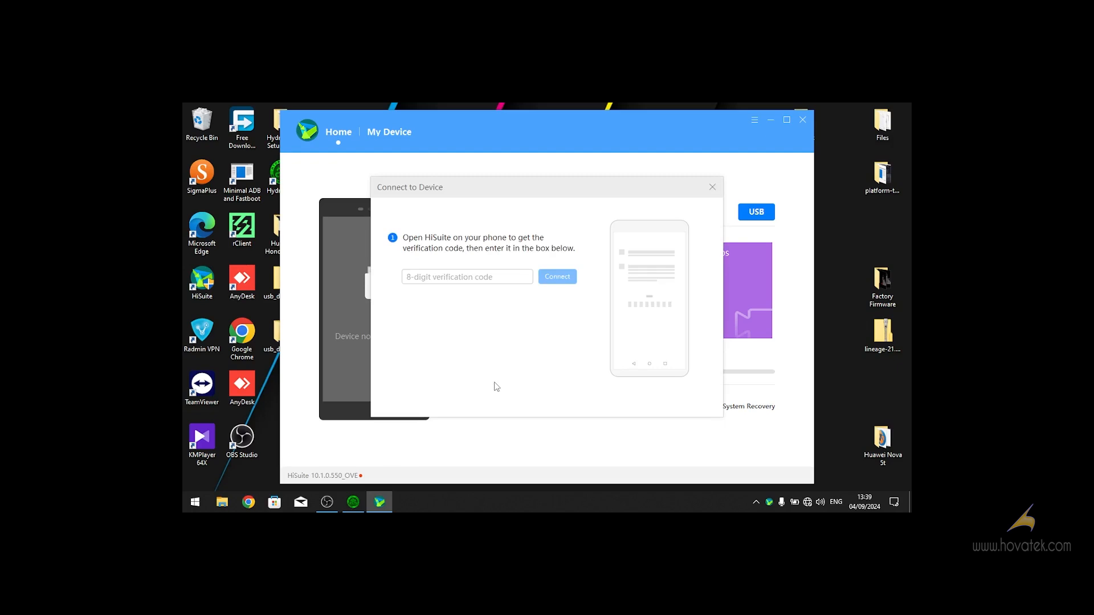
pyautogui.moveTo(543, 411)
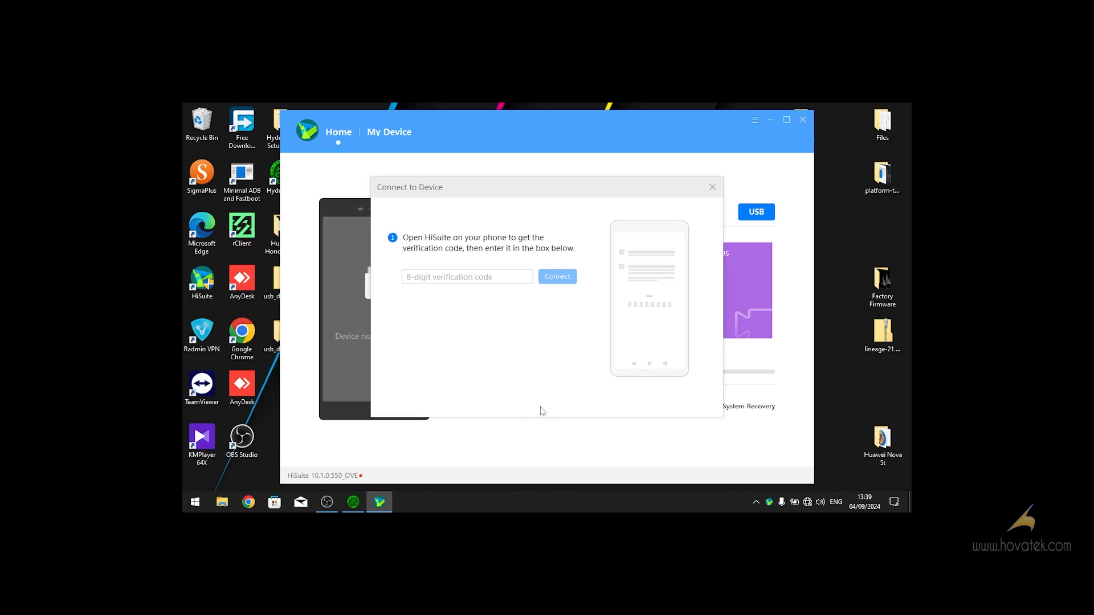
pyautogui.moveTo(554, 203)
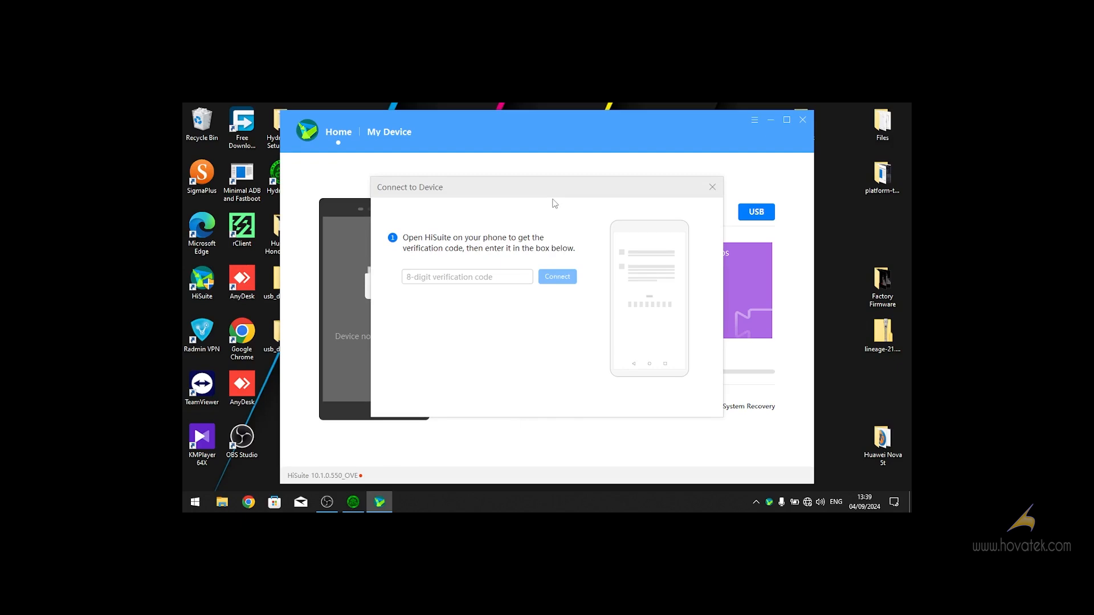
pyautogui.moveTo(597, 191)
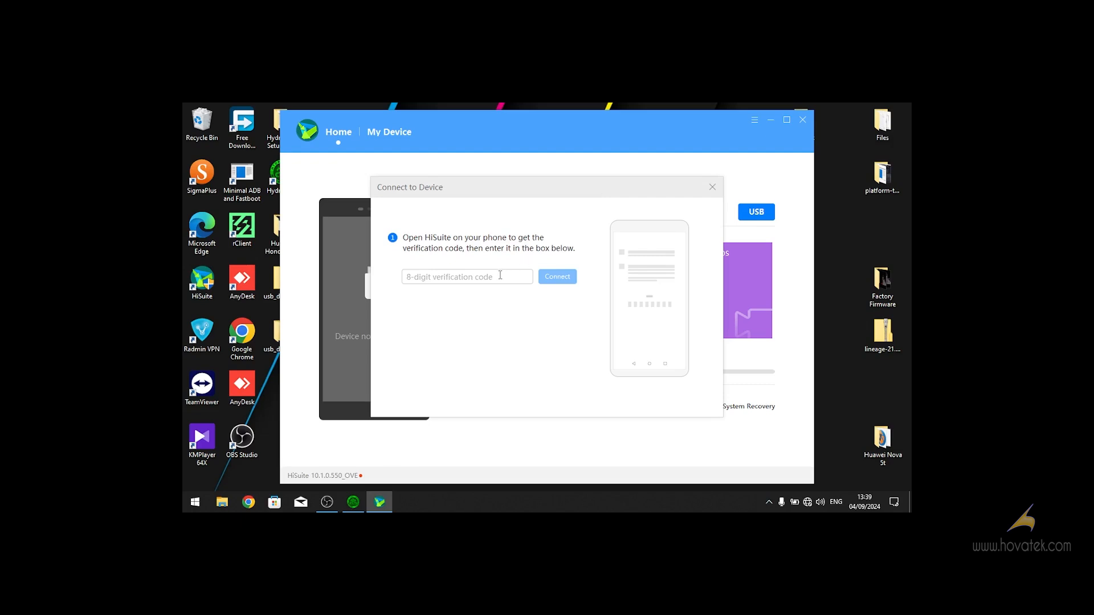
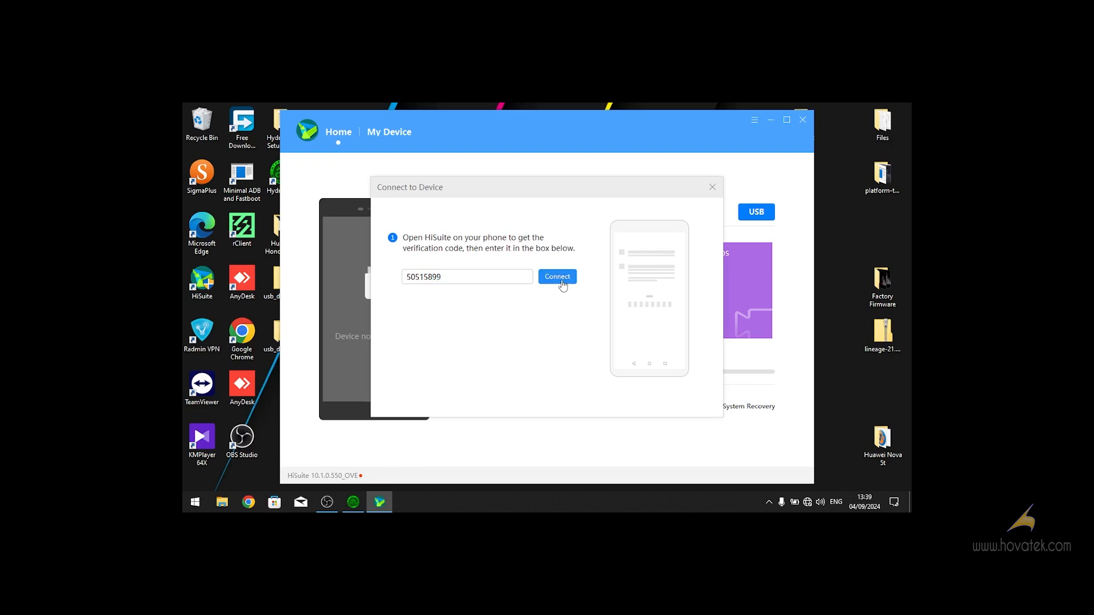
# Enter the 8-digit verification code from the phone and connect the JAT-L29
pyautogui.click(558, 277)
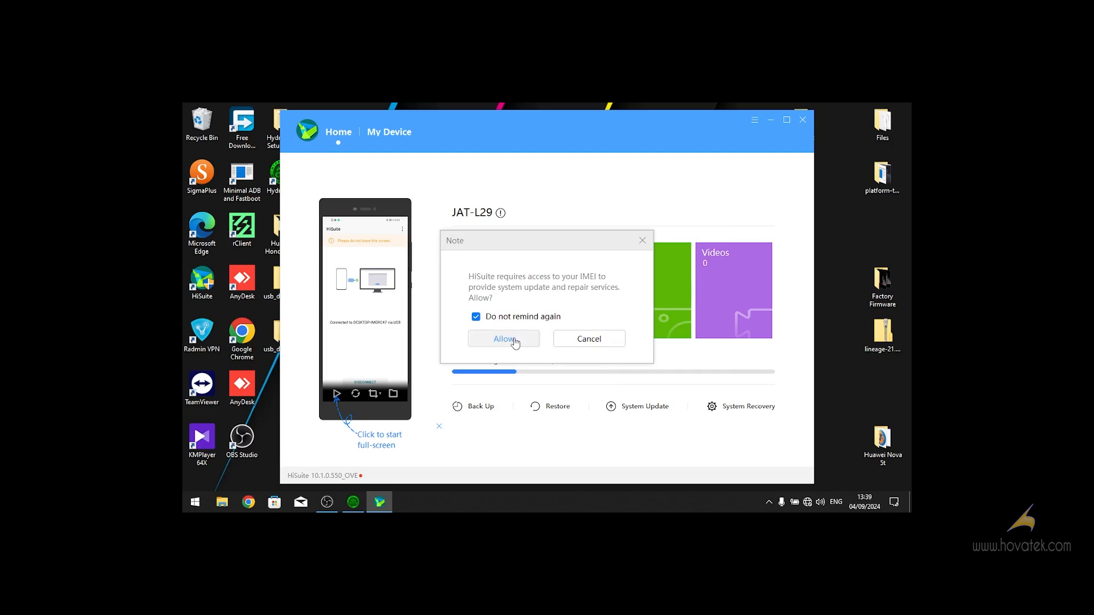
# Allow HiSuite access to the phone's IMEI and start setting up a backup
pyautogui.click(504, 340)
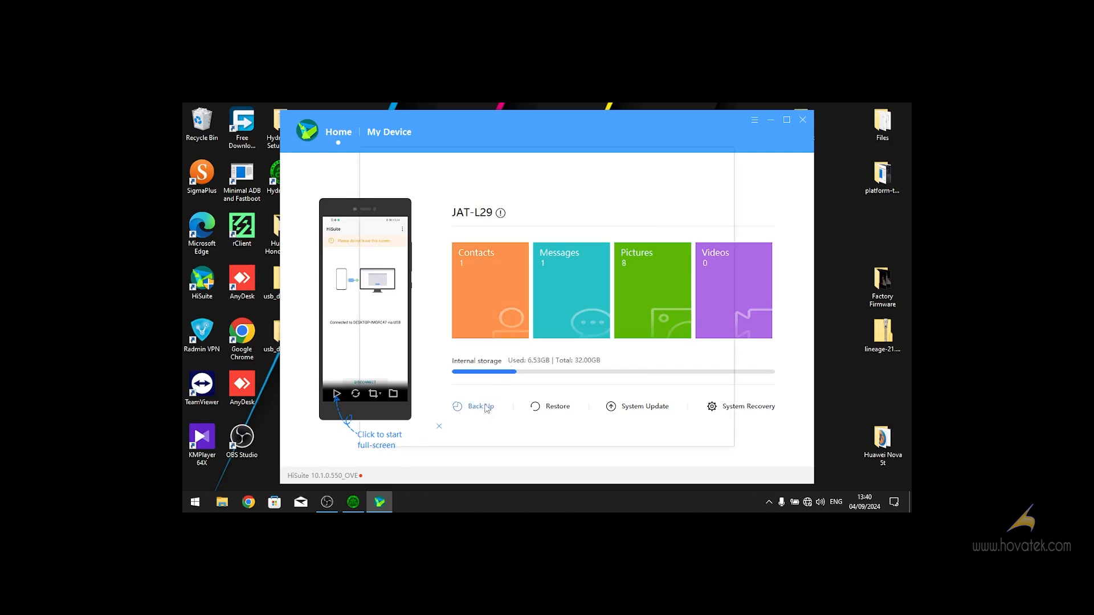
pyautogui.click(480, 406)
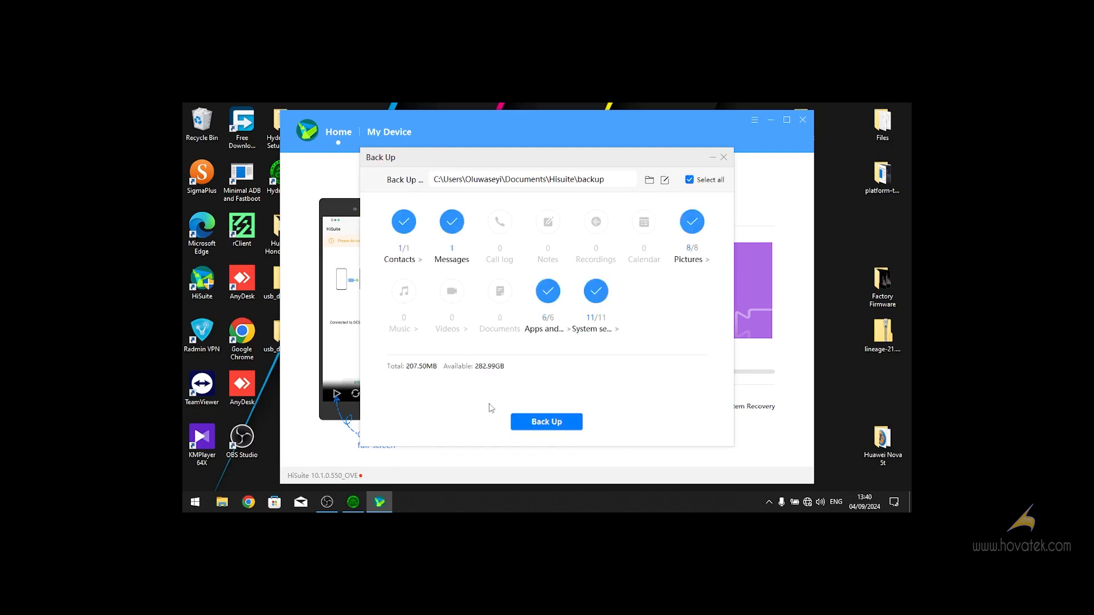
pyautogui.moveTo(550, 402)
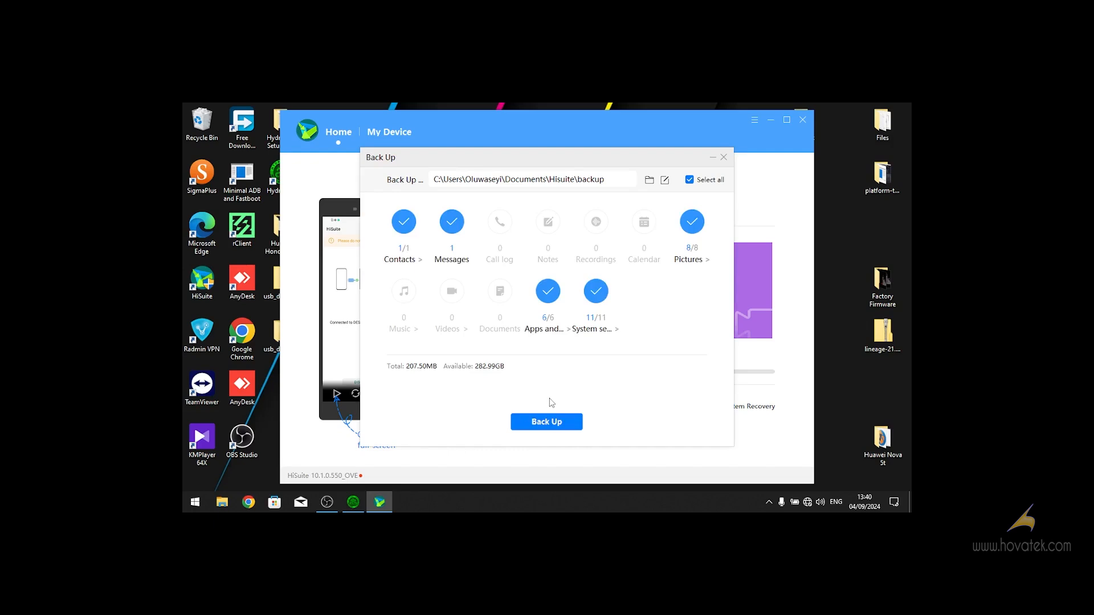
pyautogui.moveTo(426, 241)
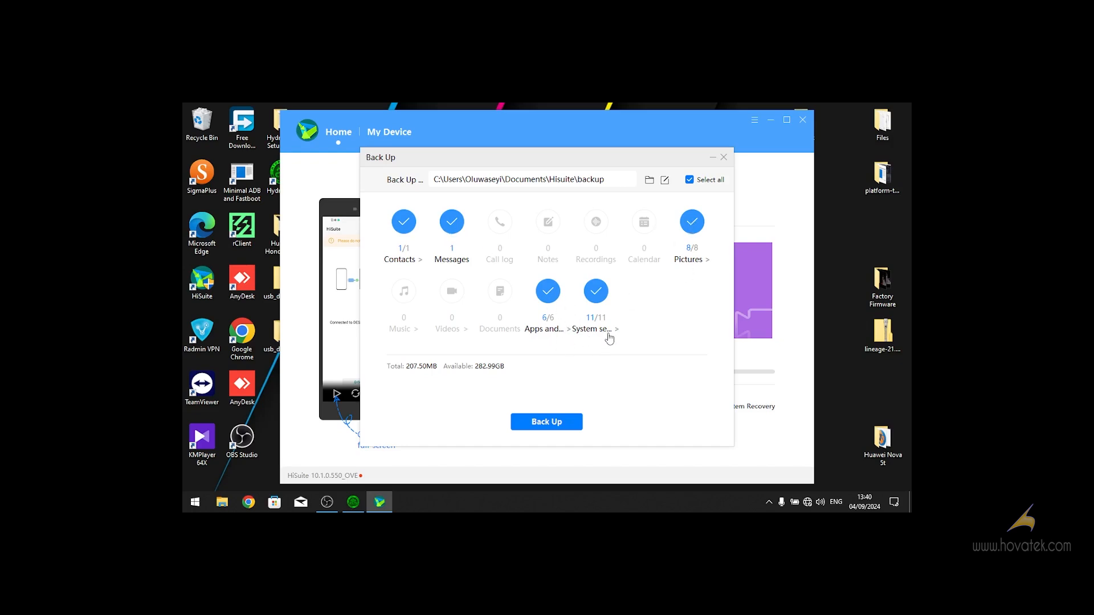
pyautogui.moveTo(633, 354)
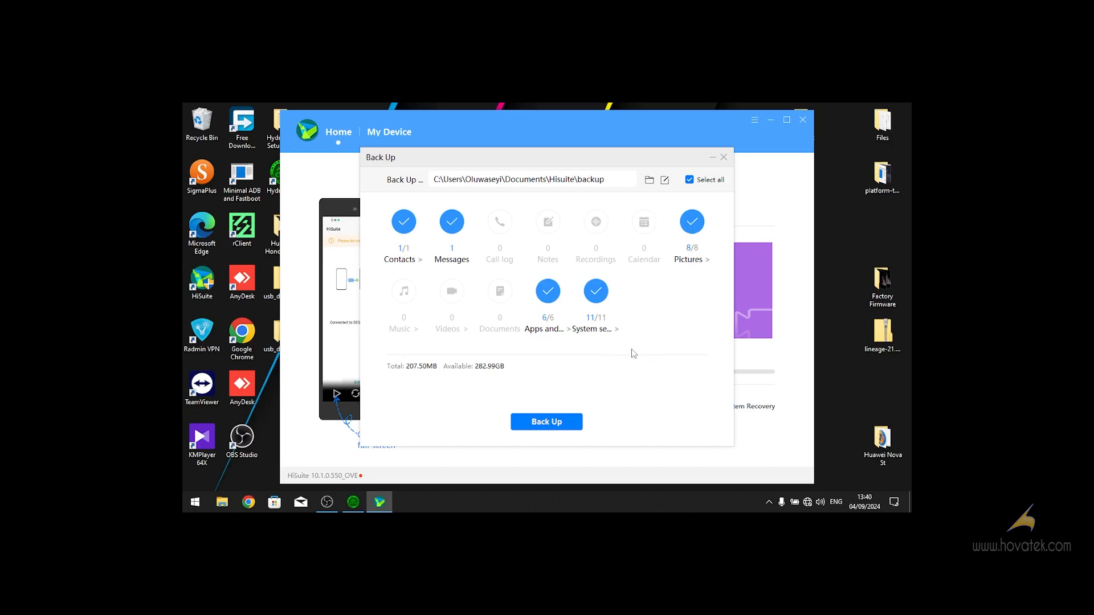
pyautogui.moveTo(451, 221)
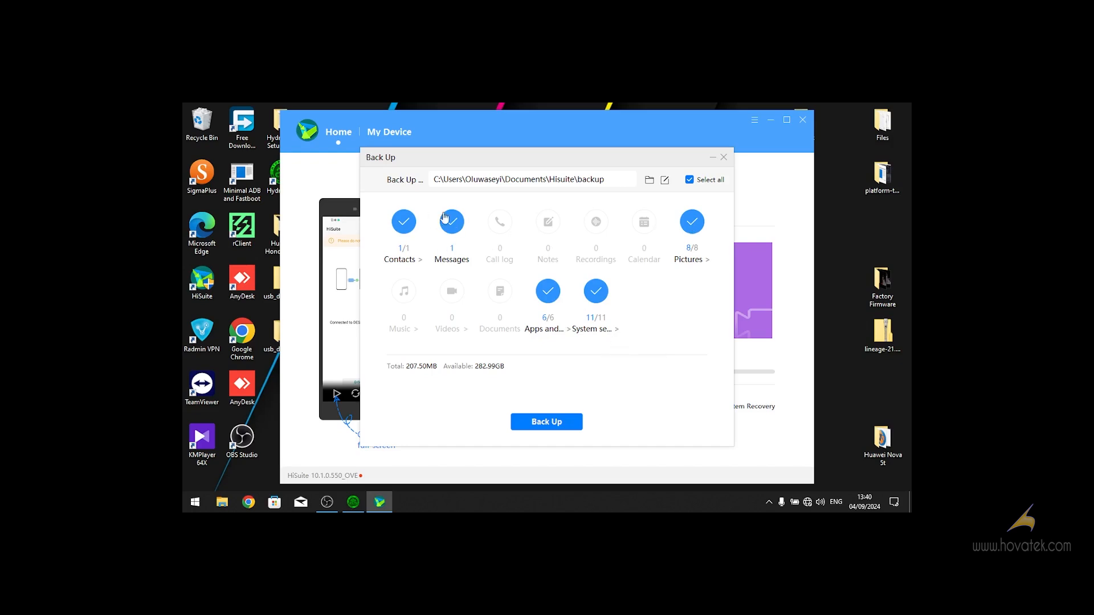
# Exclude messages and system settings from the backup, leaving pictures and apps (181.27 MB)
pyautogui.click(402, 221)
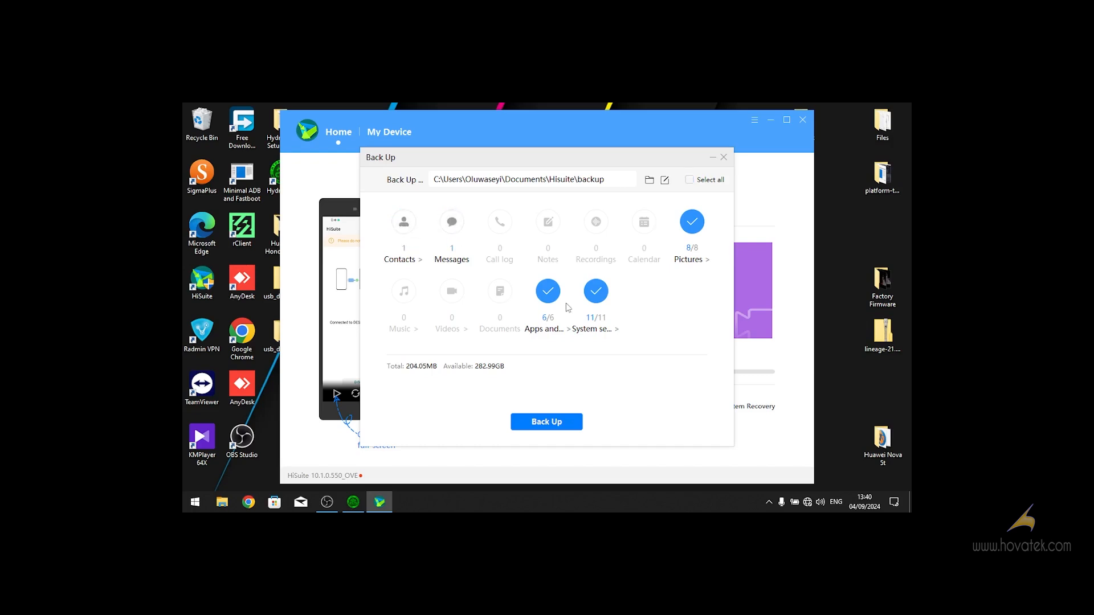
pyautogui.click(595, 291)
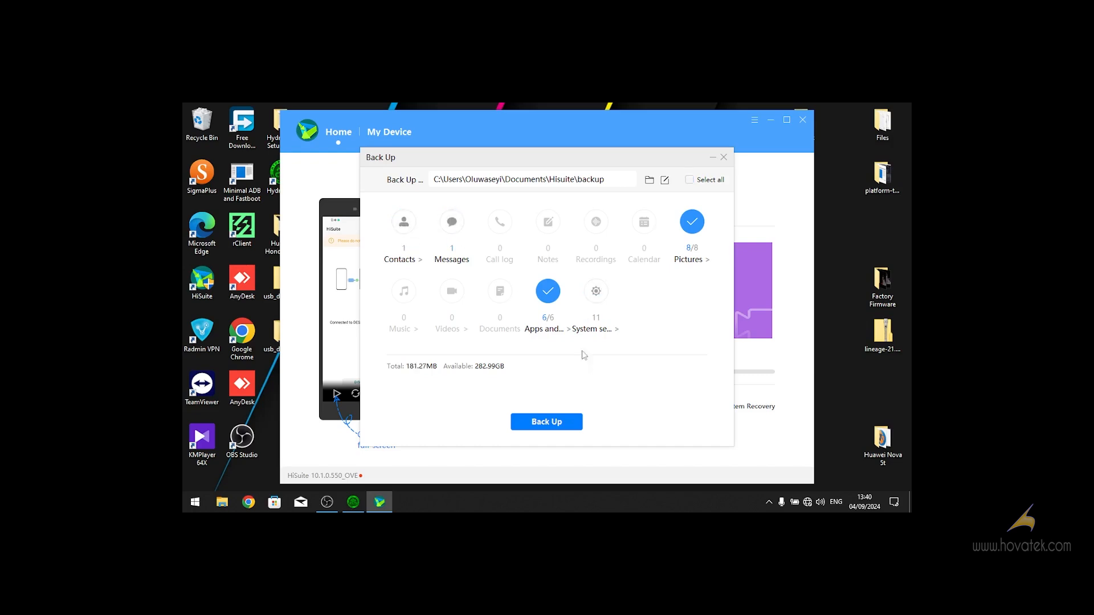
pyautogui.moveTo(552, 334)
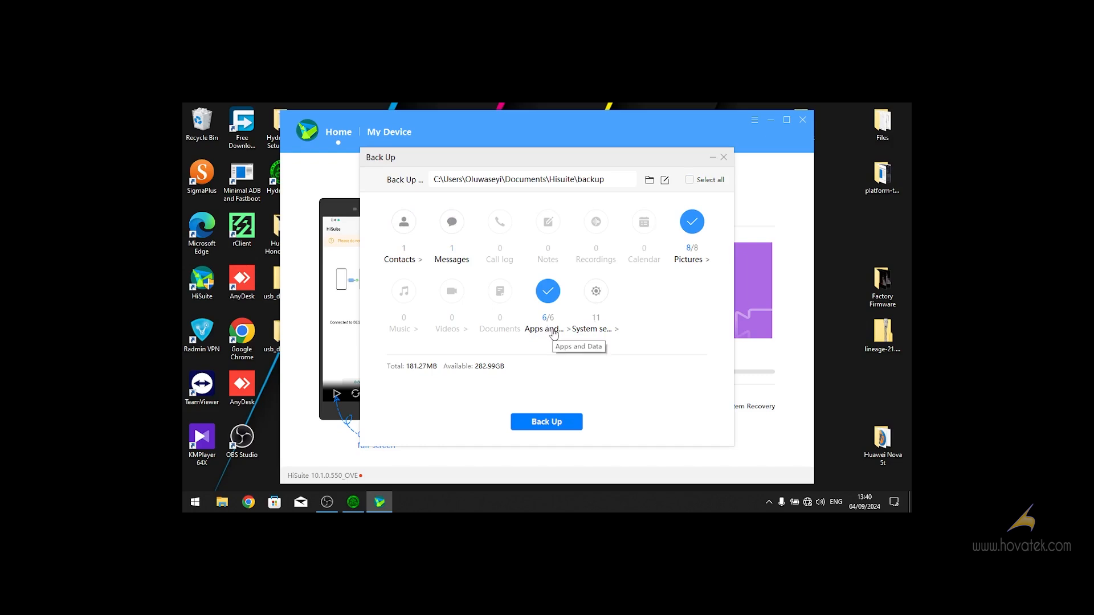
pyautogui.moveTo(677, 348)
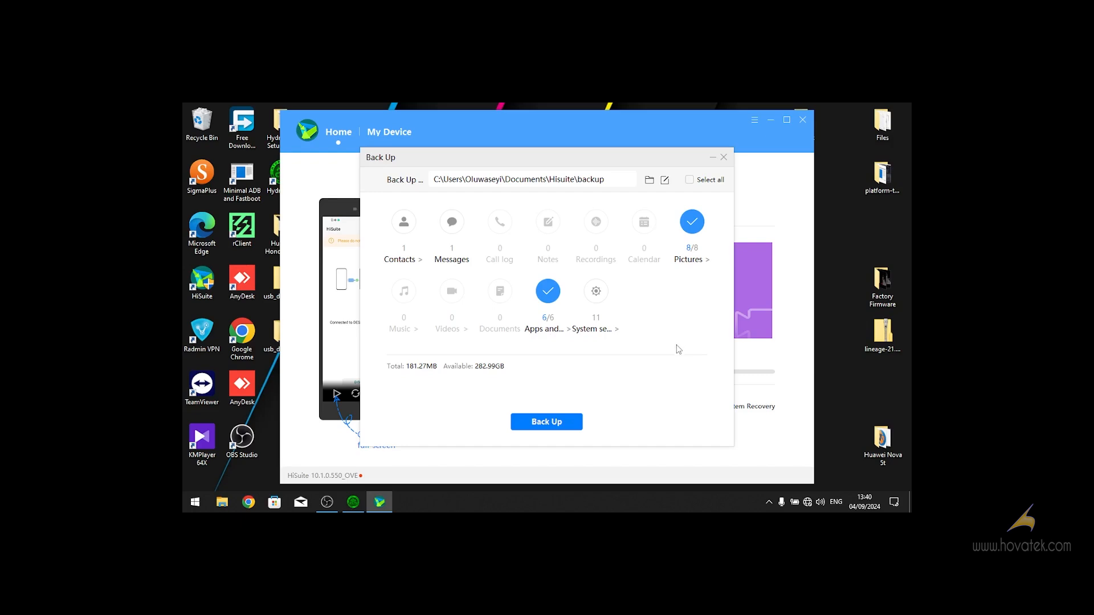
pyautogui.moveTo(543, 332)
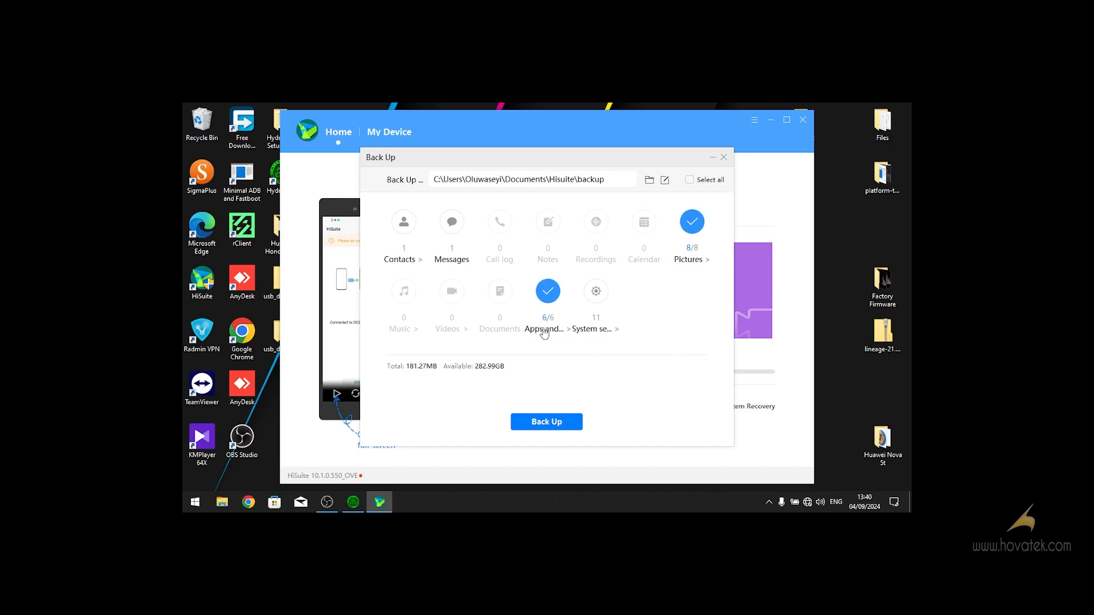
pyautogui.moveTo(542, 328)
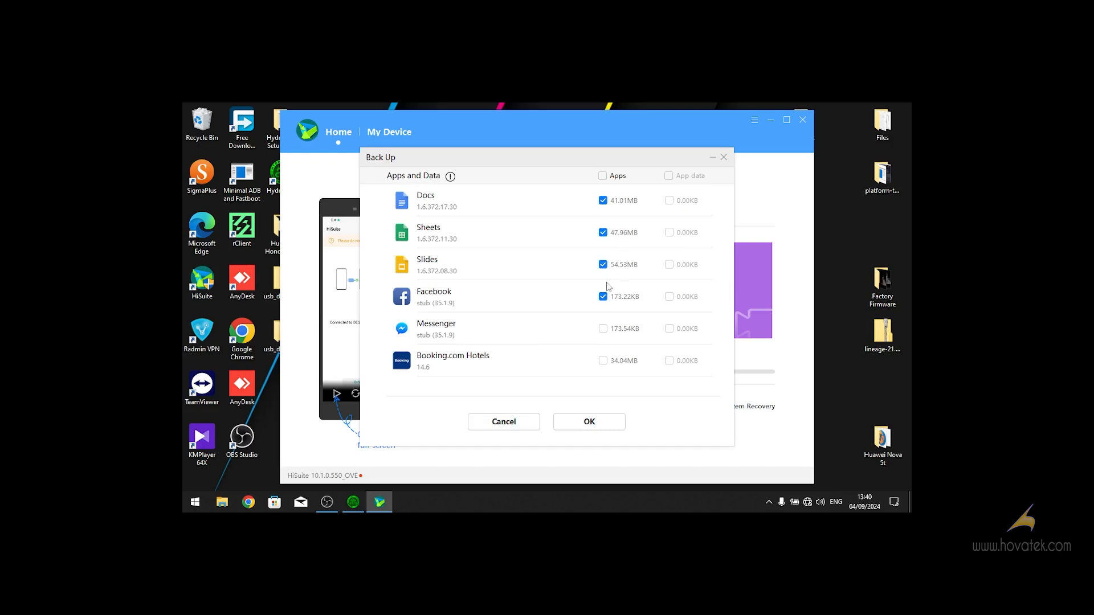
# Untick Facebook, then reselect all six apps so the backup totals 181.27 MB
pyautogui.click(602, 297)
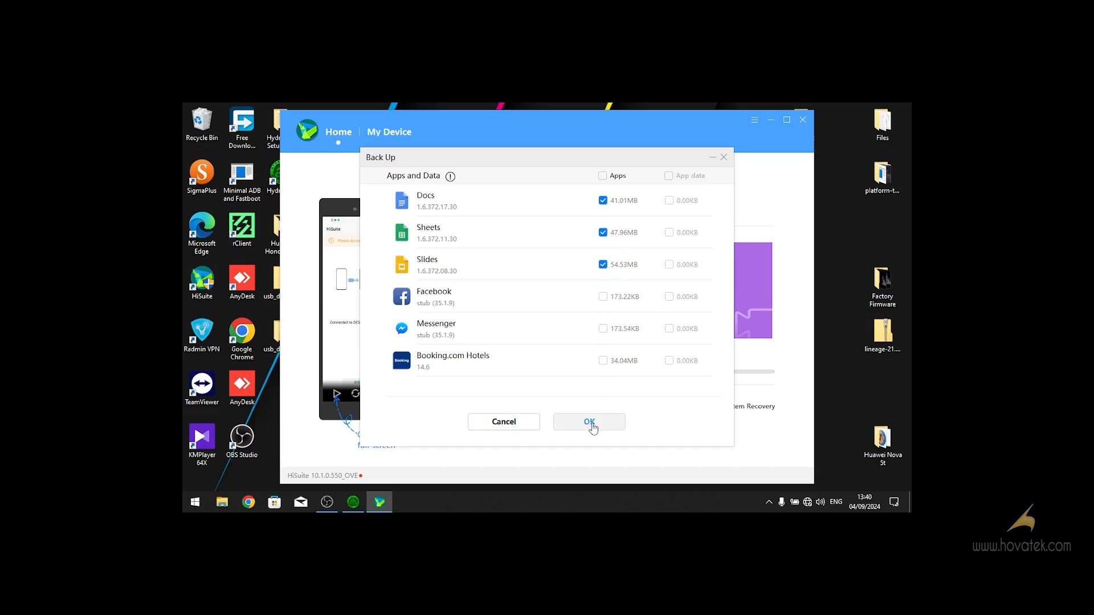
pyautogui.moveTo(615, 424)
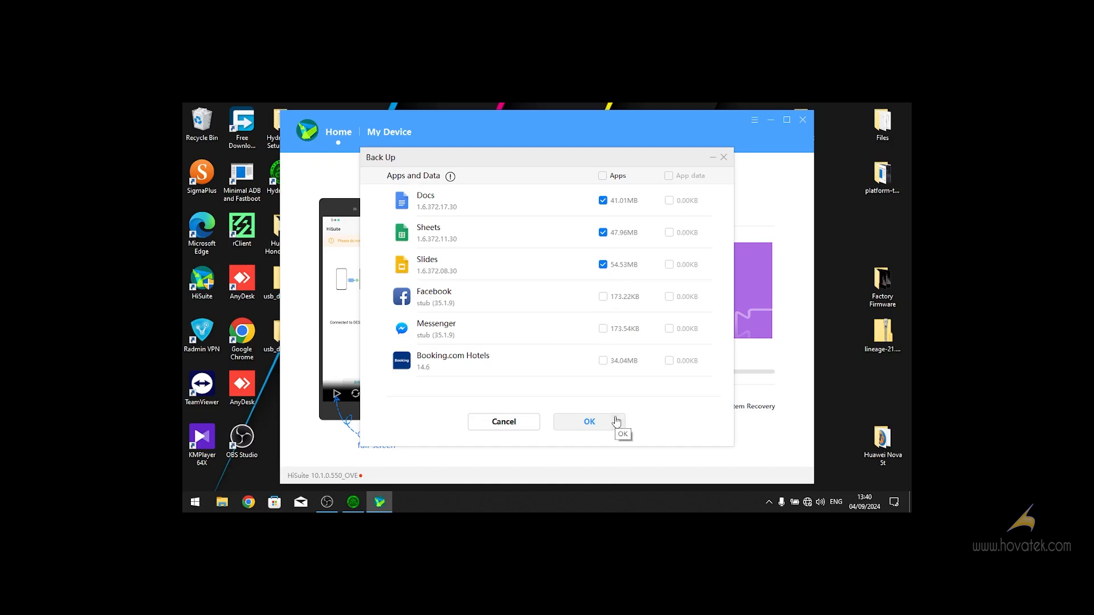
pyautogui.click(589, 422)
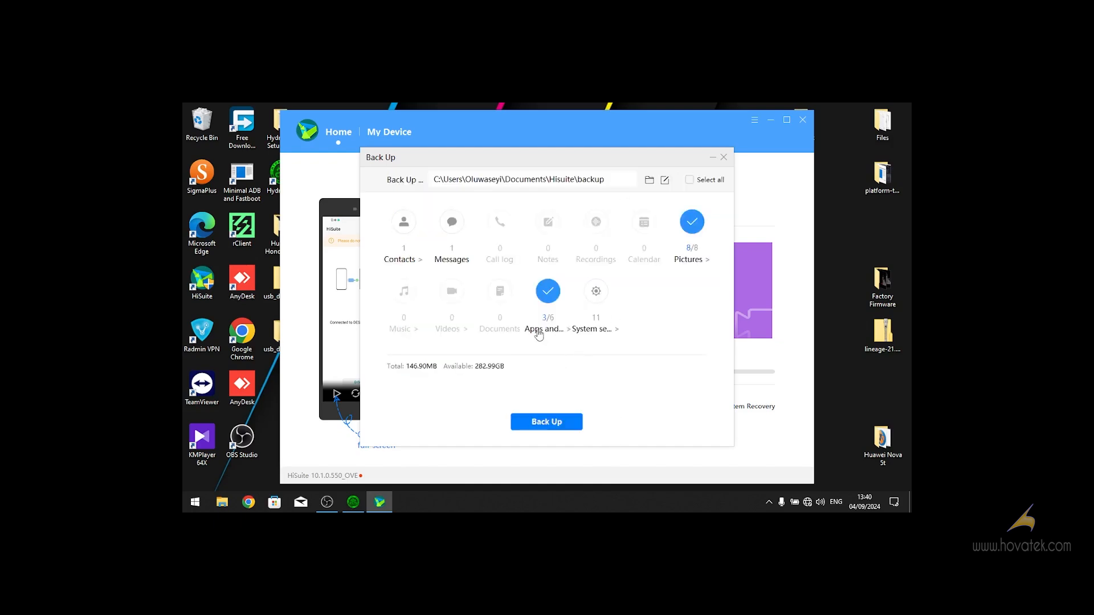
pyautogui.click(544, 328)
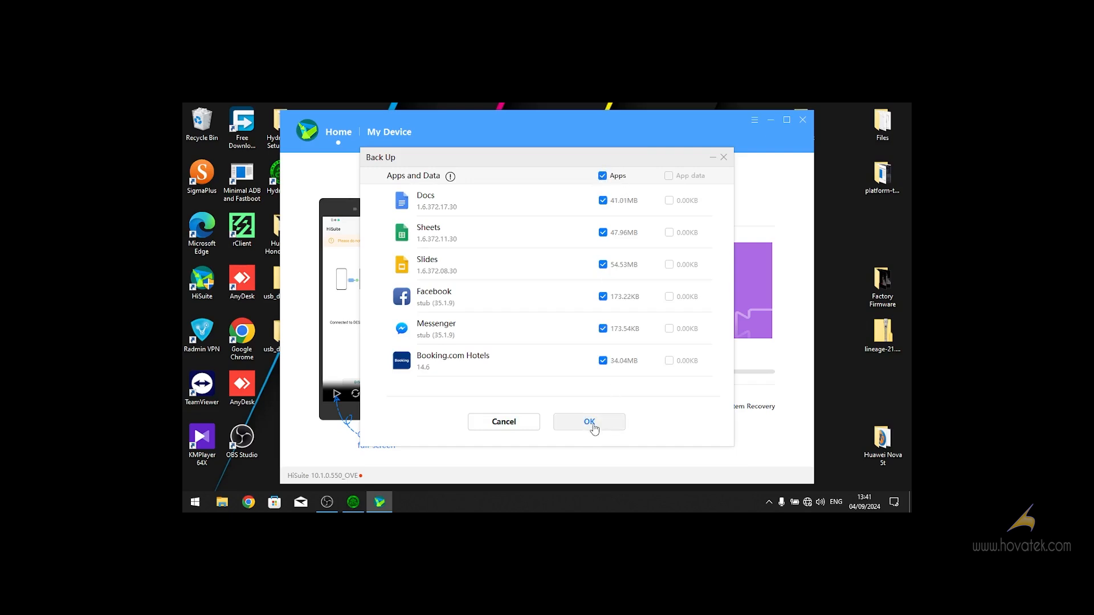
pyautogui.click(589, 421)
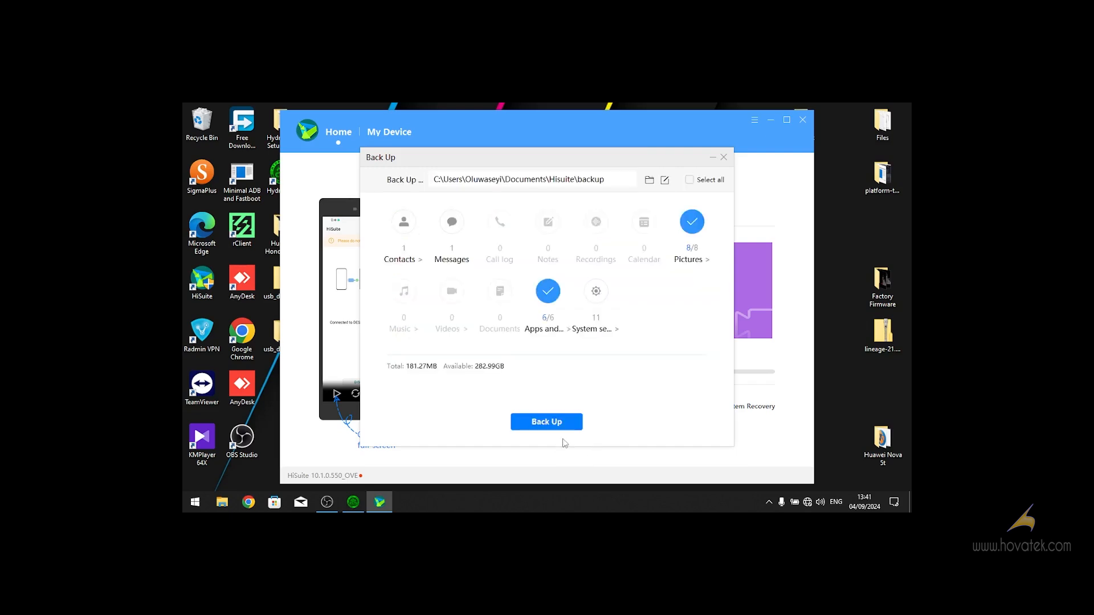
pyautogui.moveTo(545, 422)
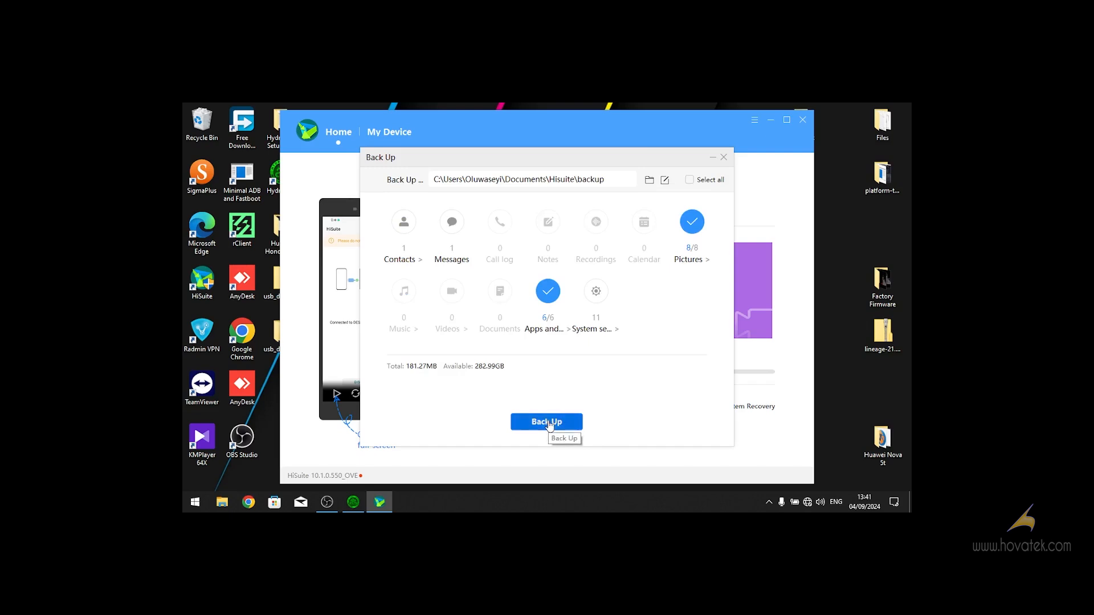
# Set and confirm the encryption password with hint 'pass' and launch the encrypted backup
pyautogui.click(546, 421)
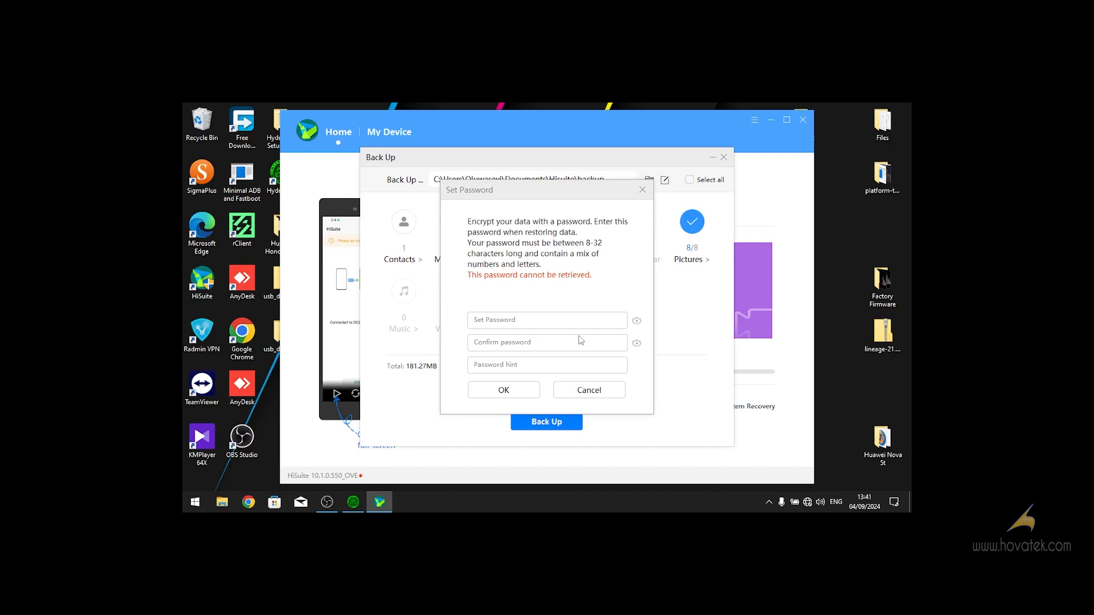
pyautogui.moveTo(573, 318)
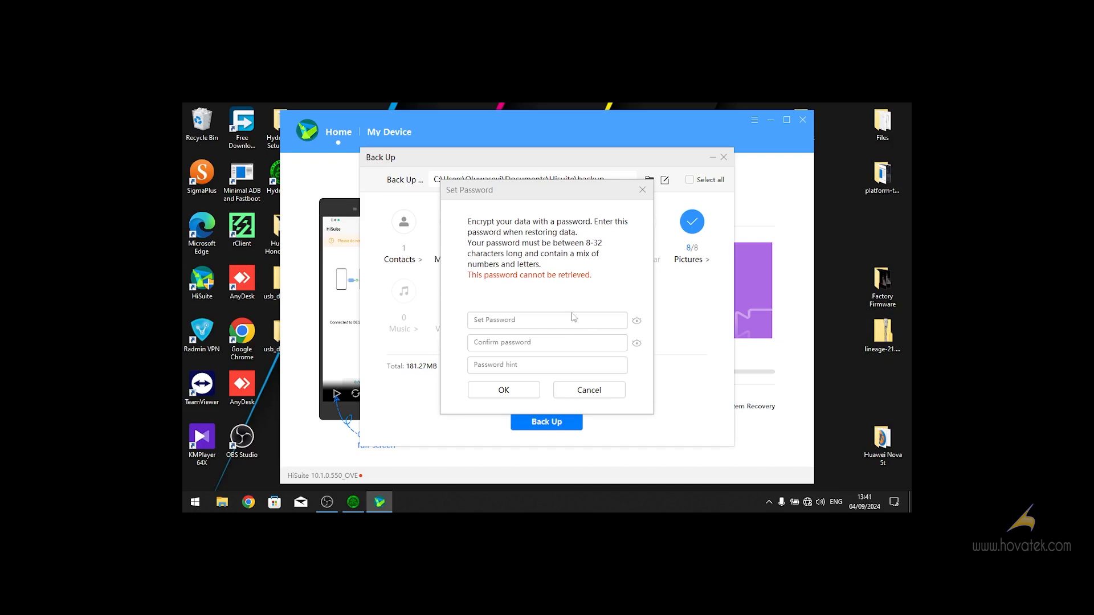
pyautogui.moveTo(553, 370)
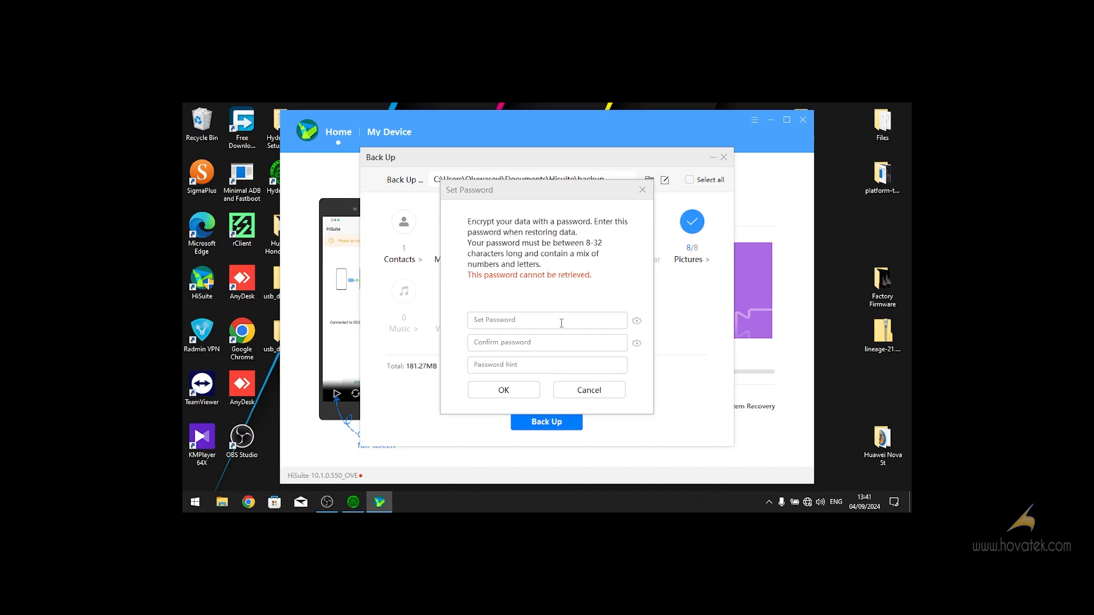
pyautogui.click(546, 320)
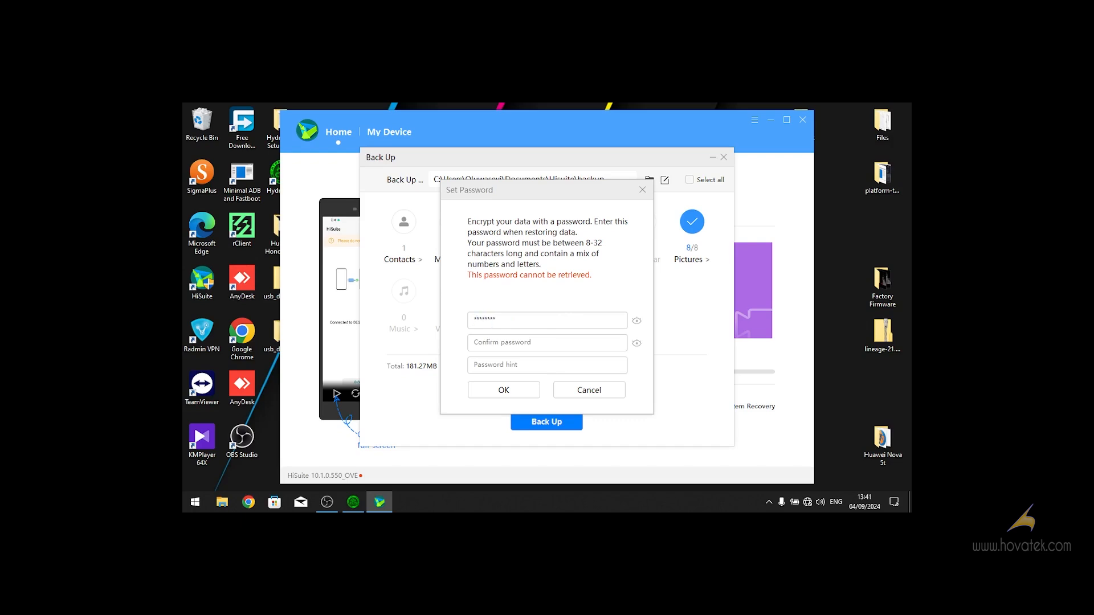
pyautogui.moveTo(567, 359)
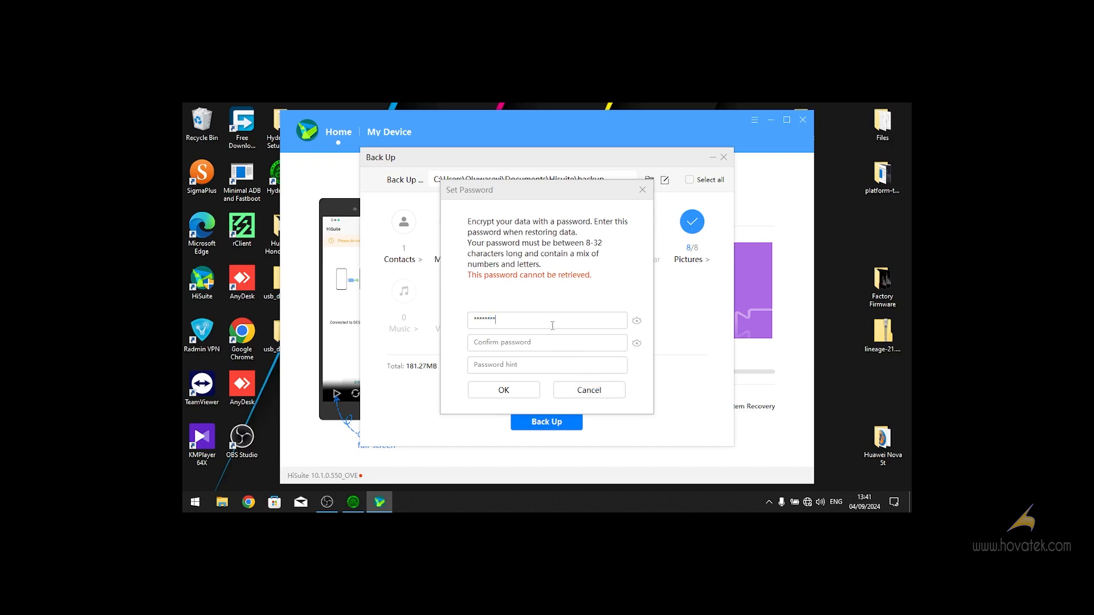
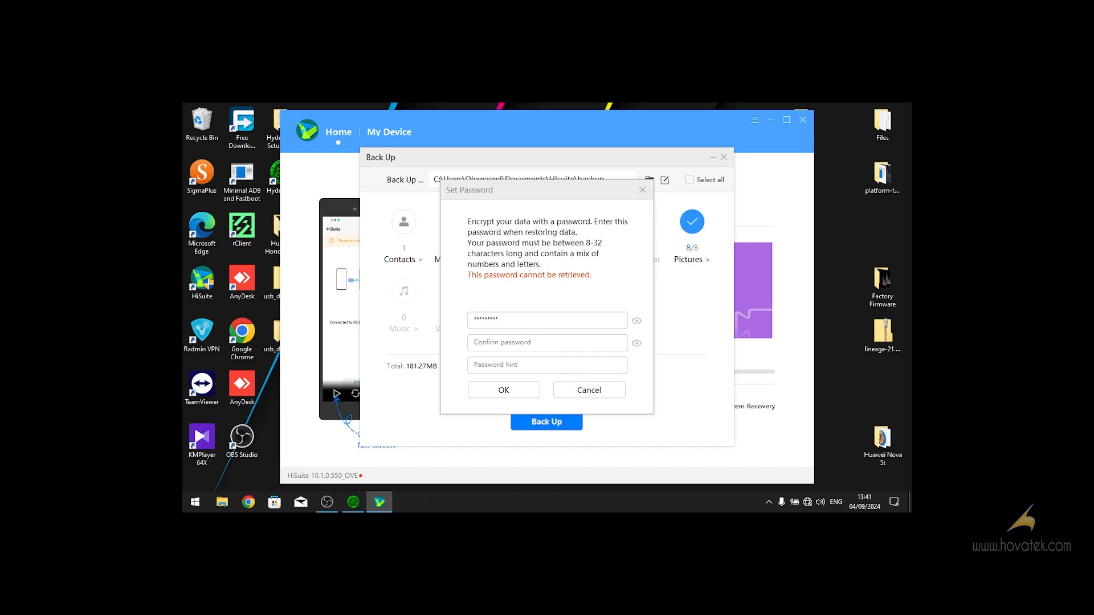
pyautogui.click(546, 343)
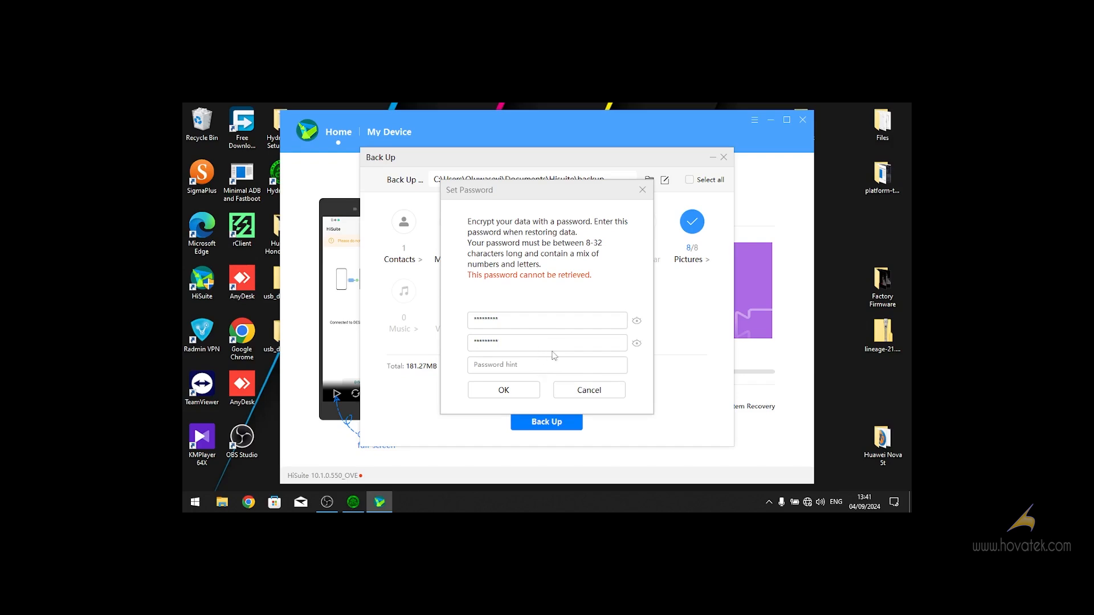
pyautogui.write('pass')
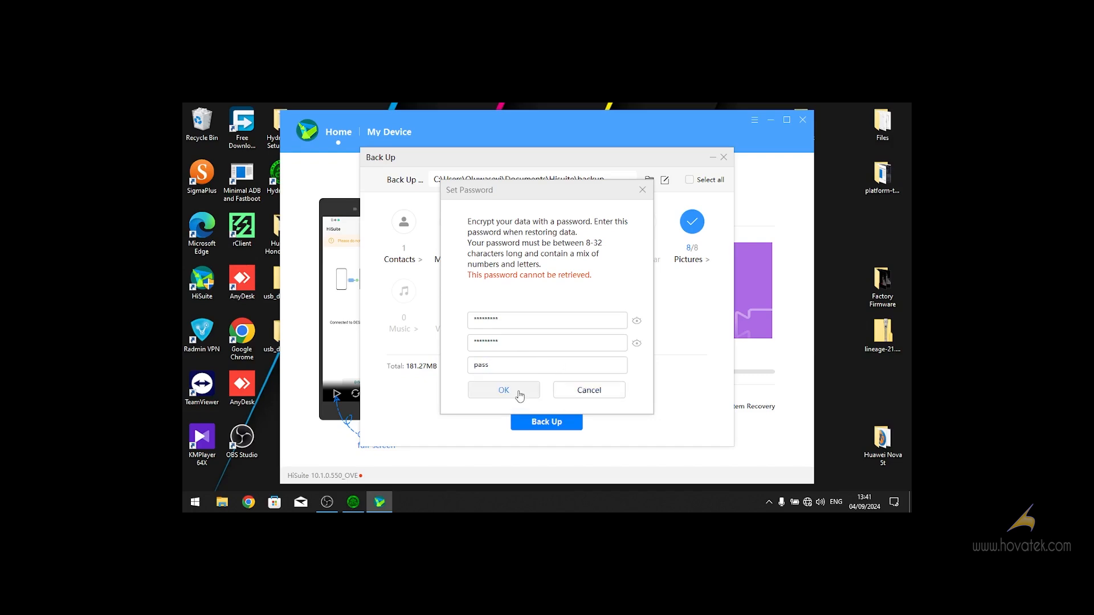
pyautogui.click(503, 390)
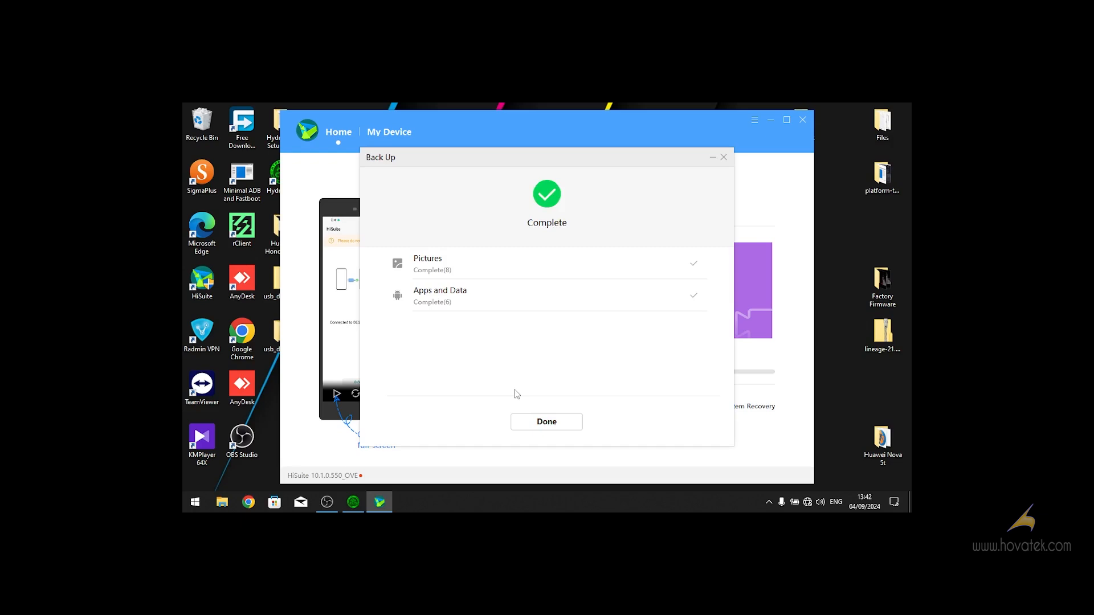
pyautogui.moveTo(546, 457)
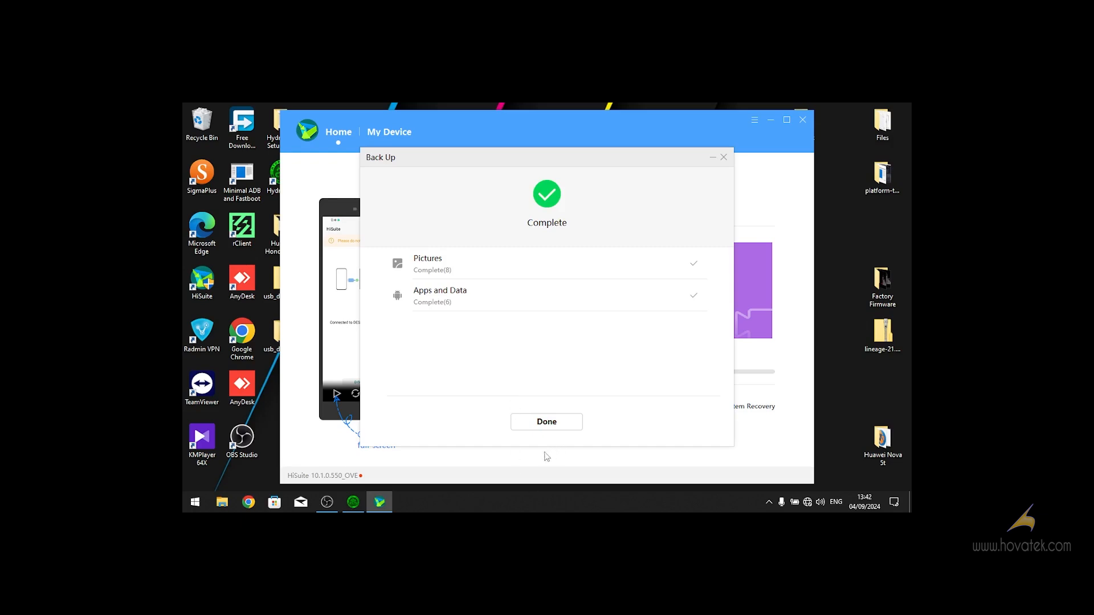
# Dismiss the completed backup summary and return to the JAT-L29 overview
pyautogui.click(545, 422)
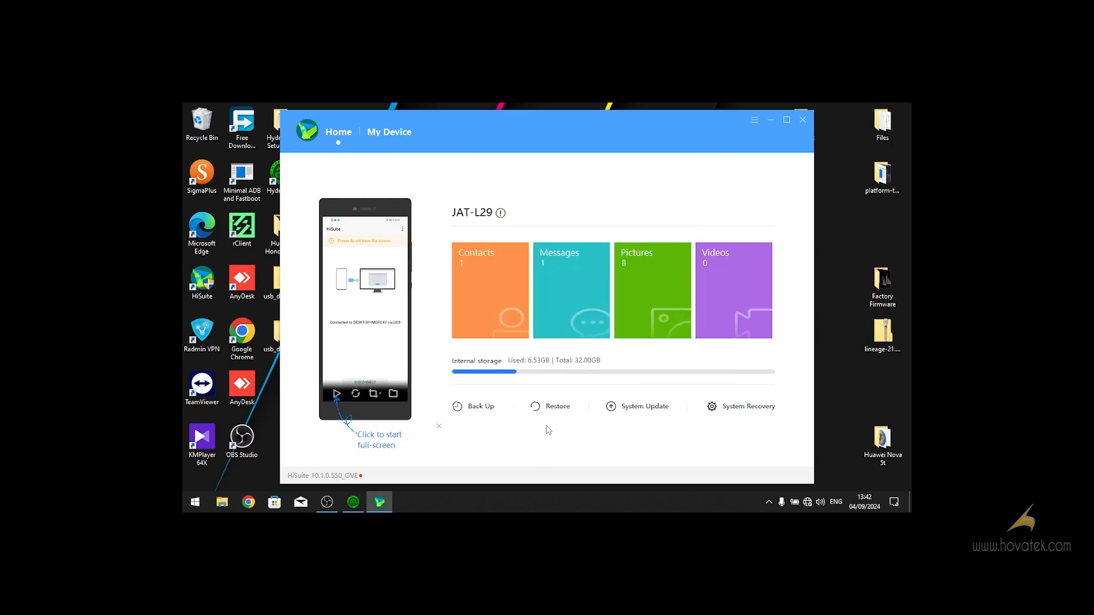